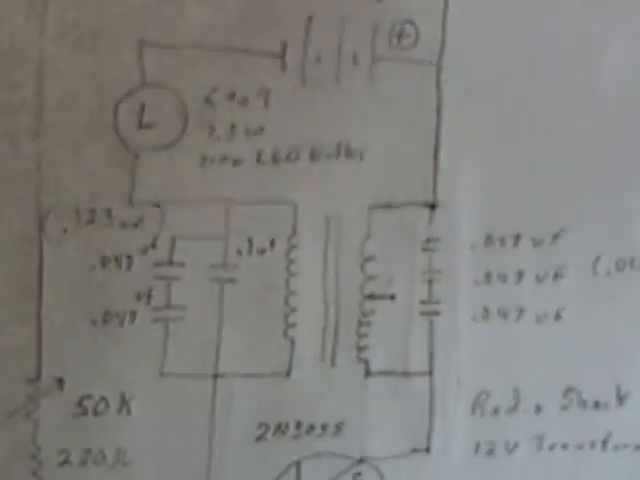
mouse_move(320, 240)
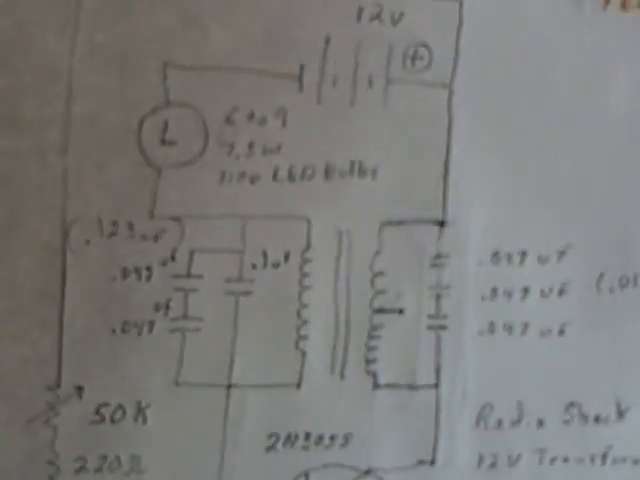